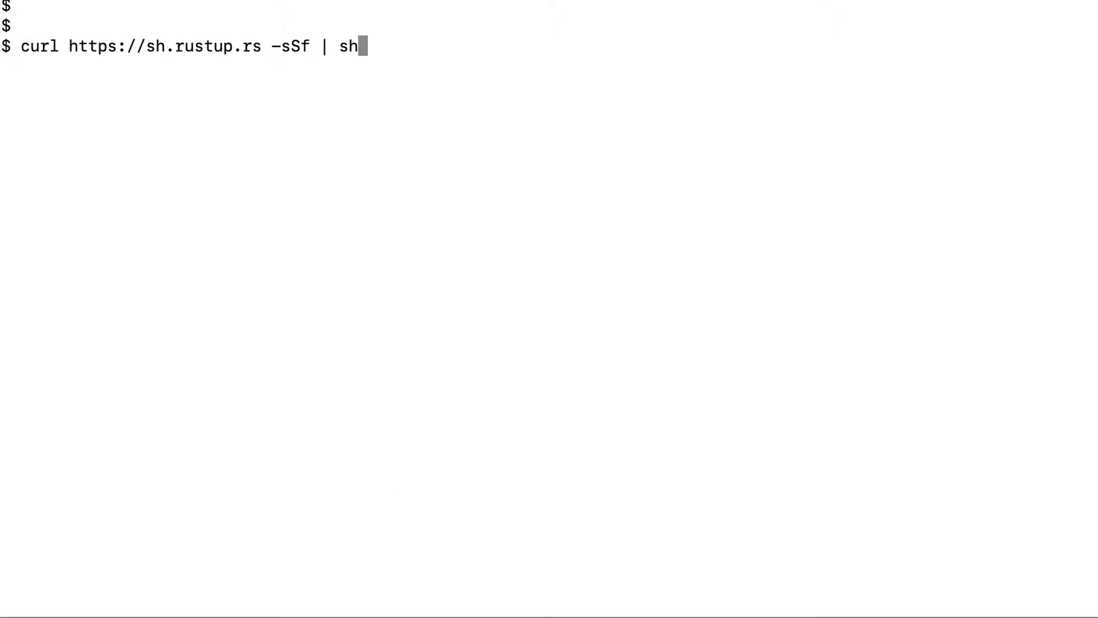
Run the rustup install script and choose option 1 for the default installation
{"action": "key", "text": "Return"}
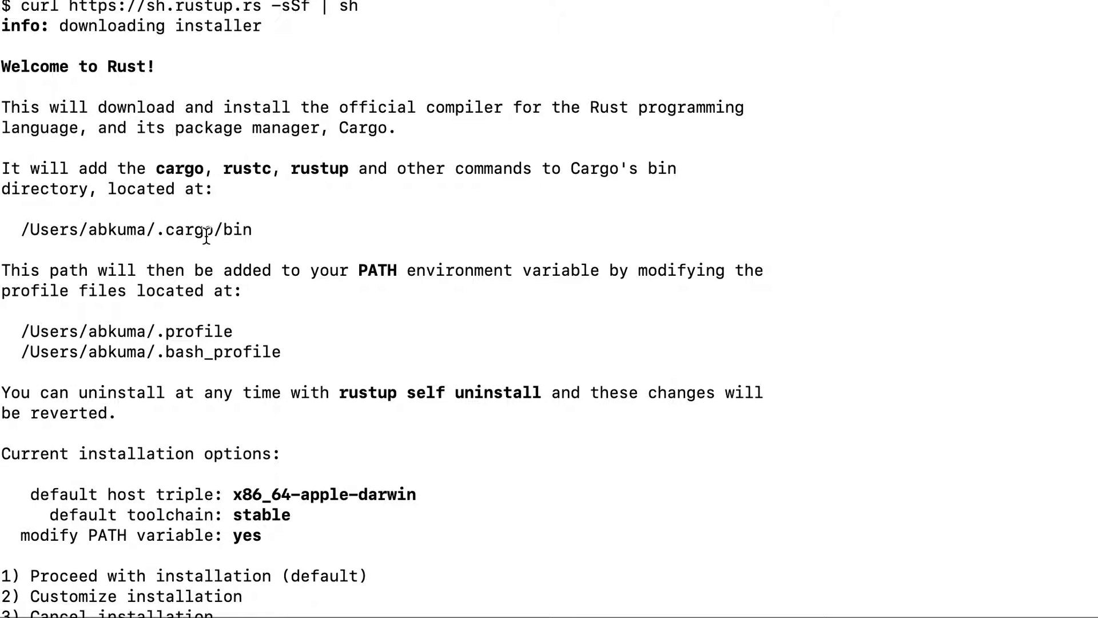
{"action": "mouse_move", "coordinate": [252, 391]}
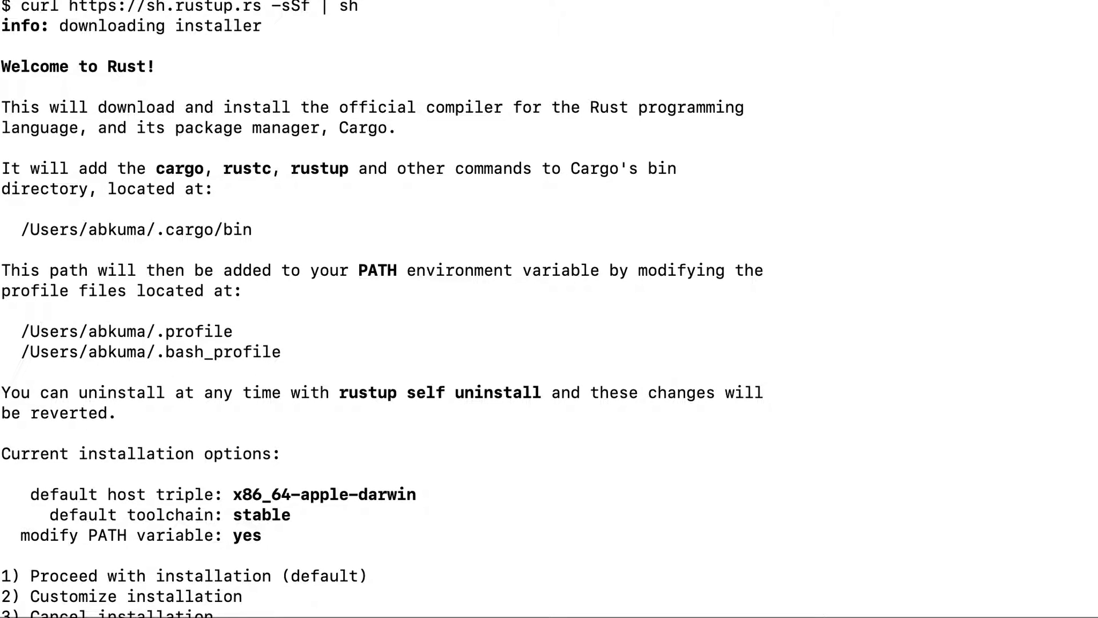
{"action": "scroll", "scroll_direction": "down", "scroll_amount": 3}
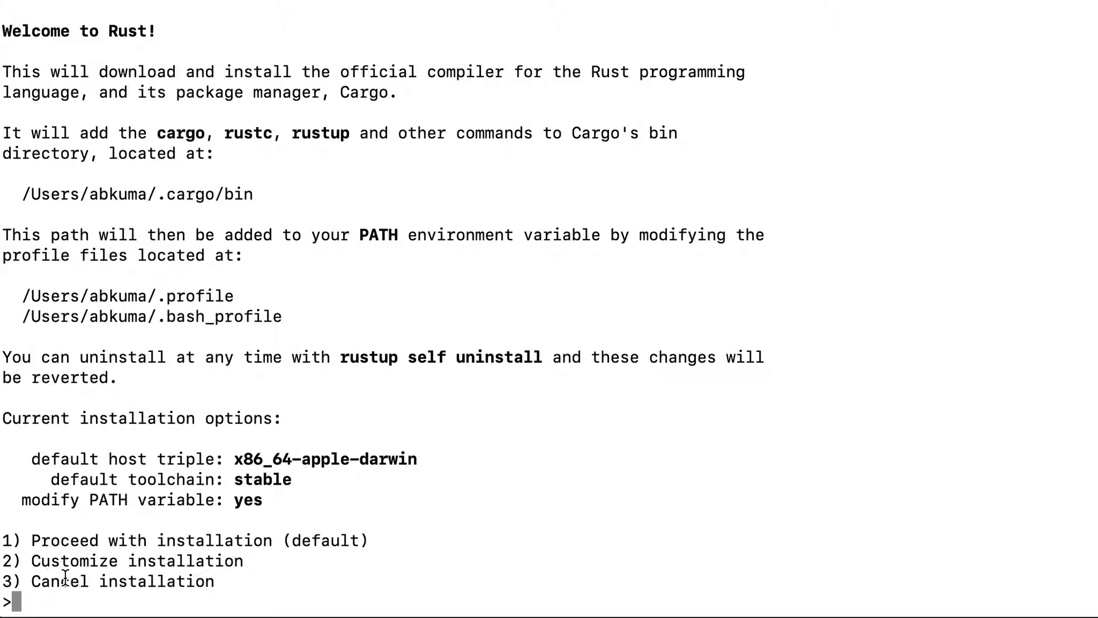
{"action": "mouse_move", "coordinate": [79, 589]}
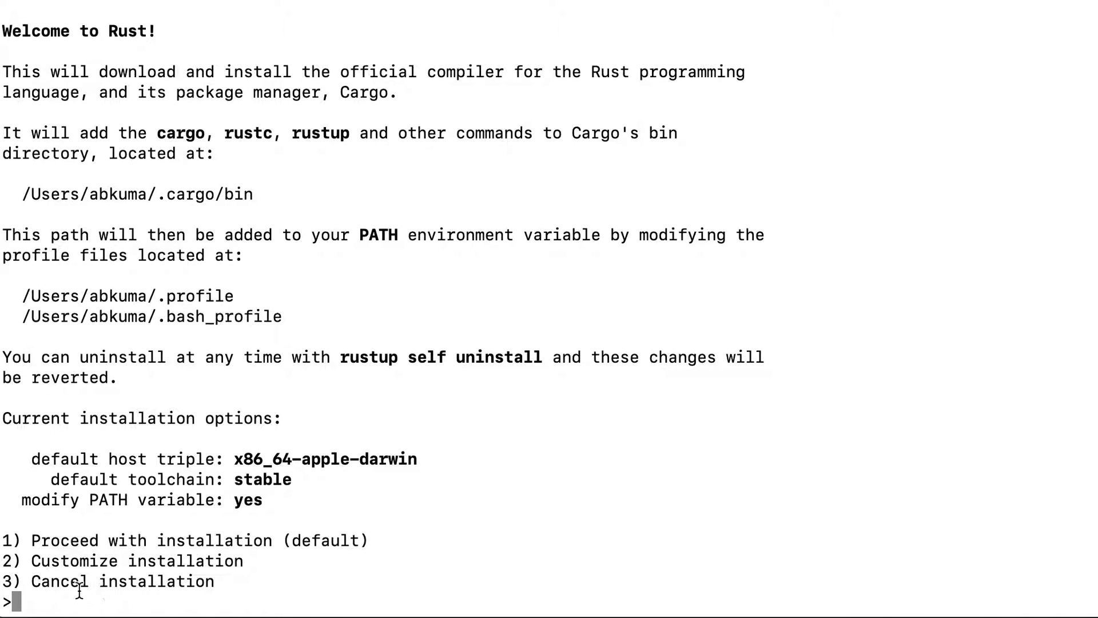
{"action": "type", "text": "1"}
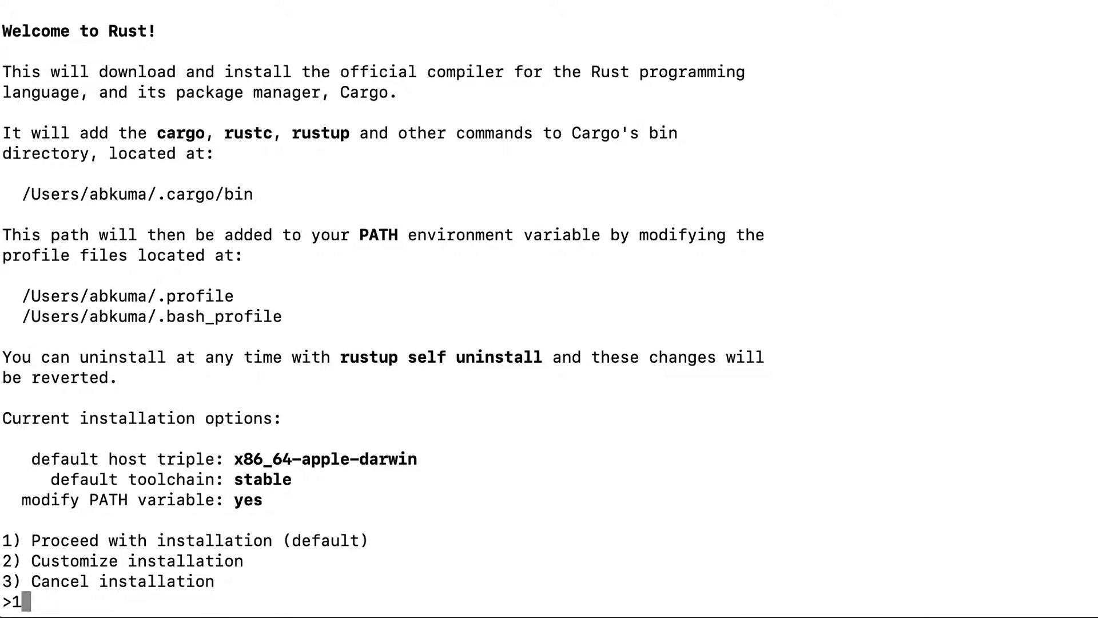
{"action": "key", "text": "Return"}
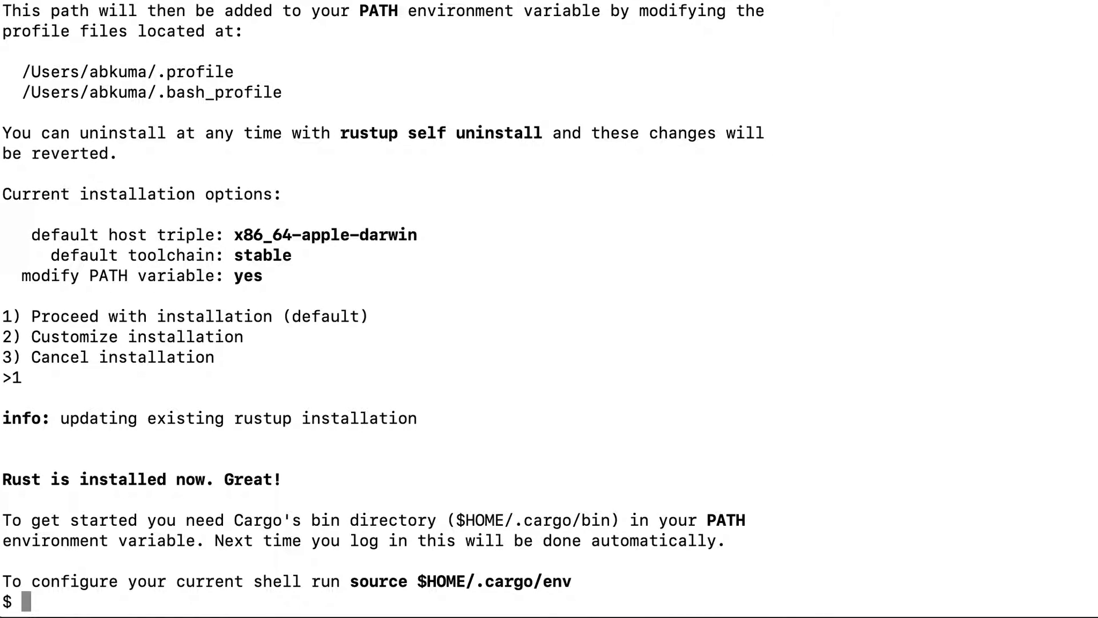
{"action": "mouse_move", "coordinate": [262, 403]}
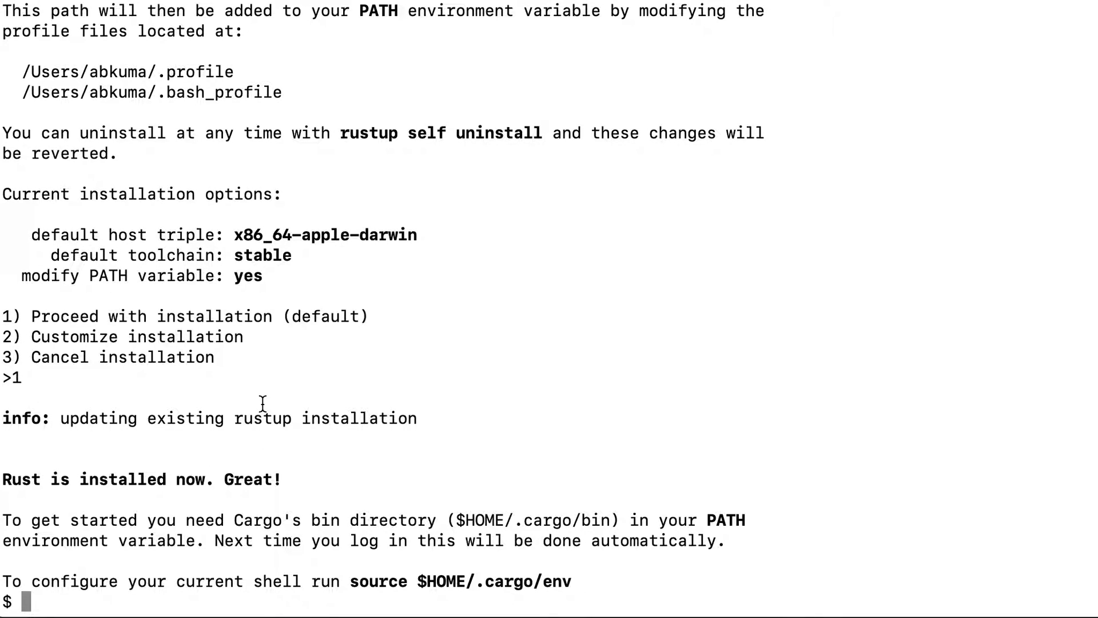
{"action": "mouse_move", "coordinate": [459, 501]}
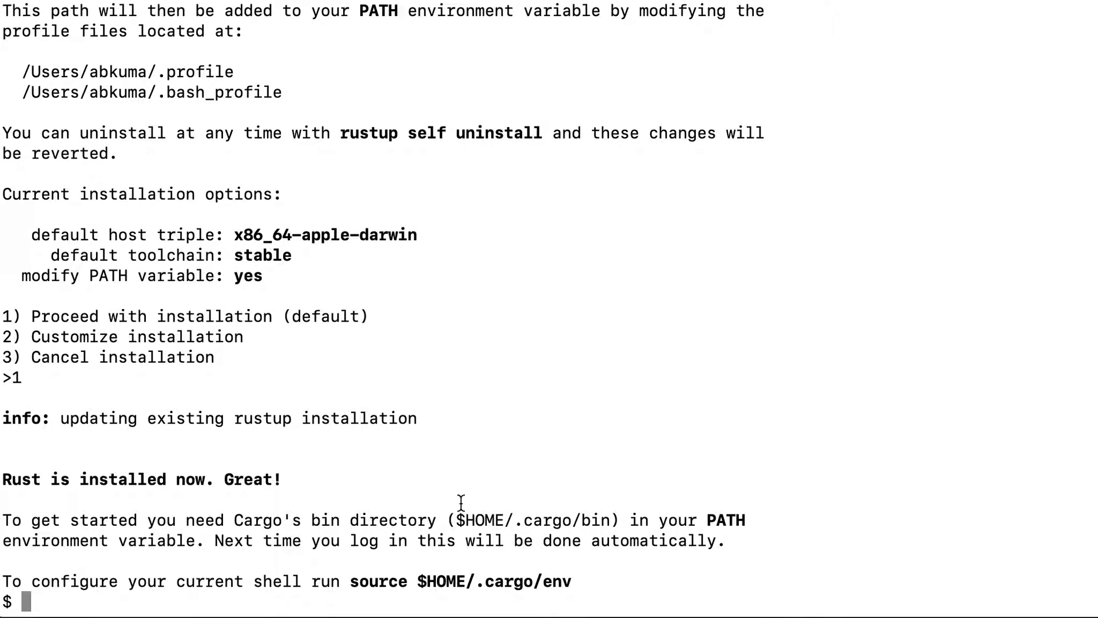
{"action": "mouse_move", "coordinate": [533, 525]}
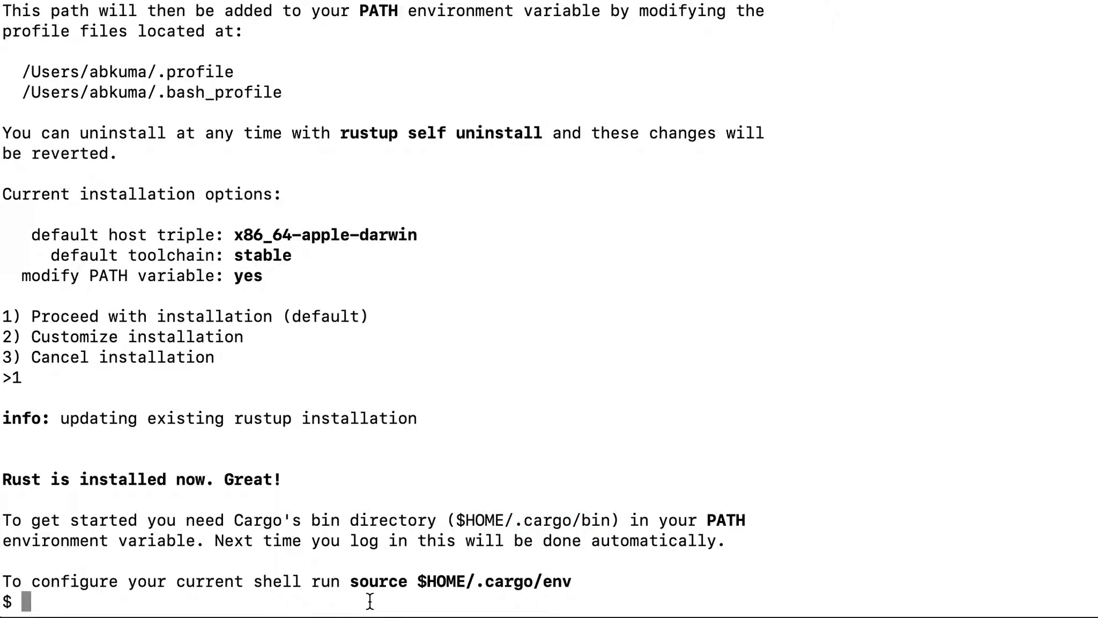
{"action": "mouse_move", "coordinate": [355, 595]}
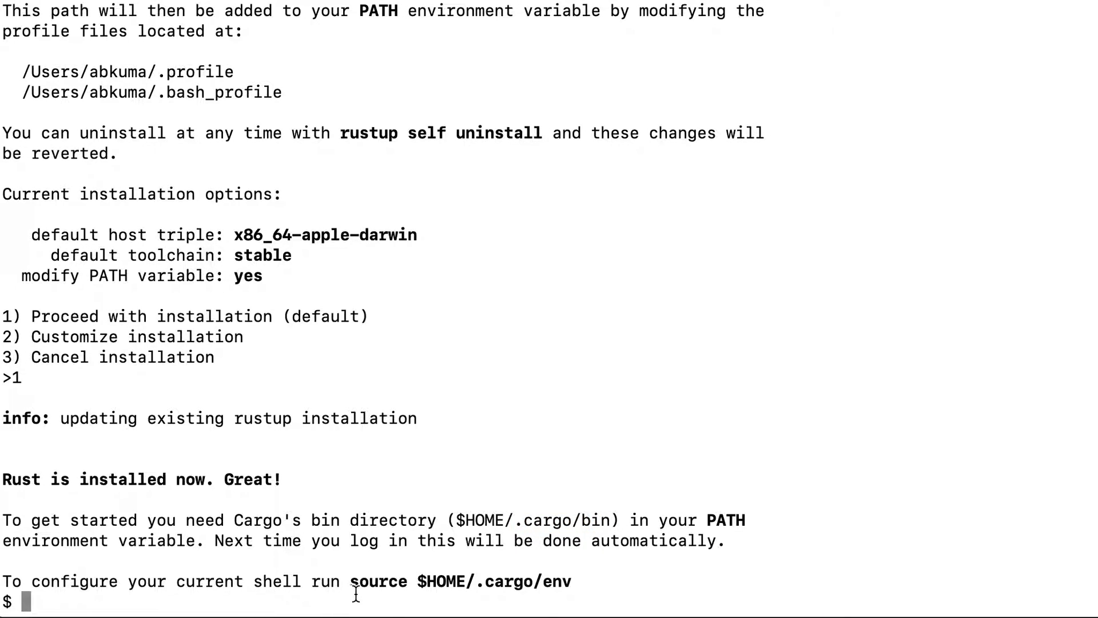
{"action": "mouse_move", "coordinate": [350, 599]}
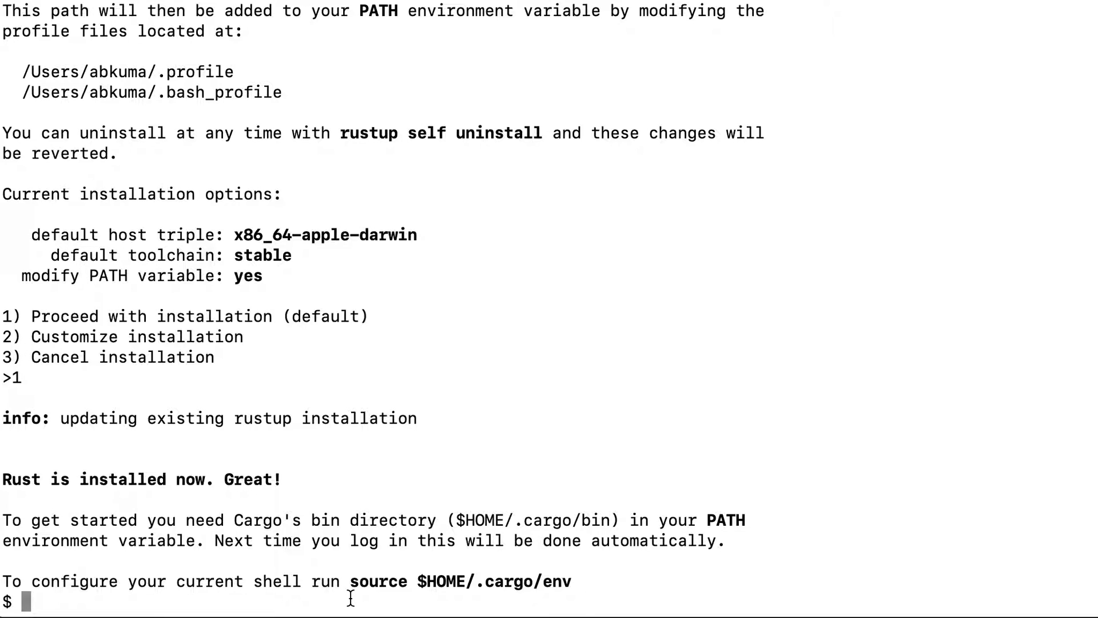
Run rustc --version to confirm rustc 1.36.0 (2019-07-03) is installed
{"action": "type", "text": "cargo"}
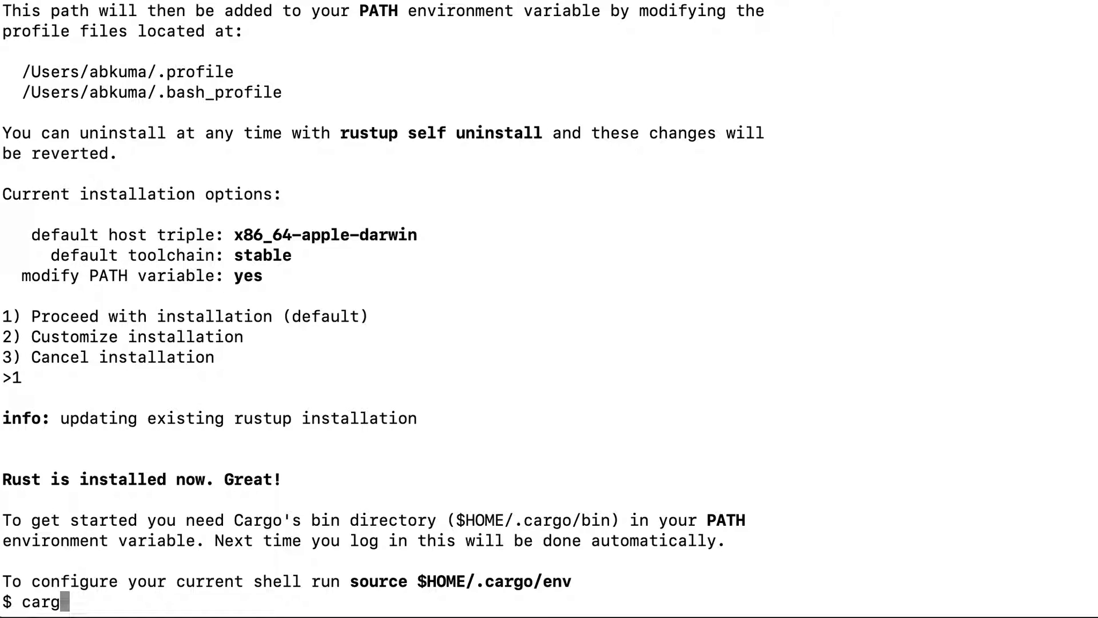
{"action": "type", "text": "rus"}
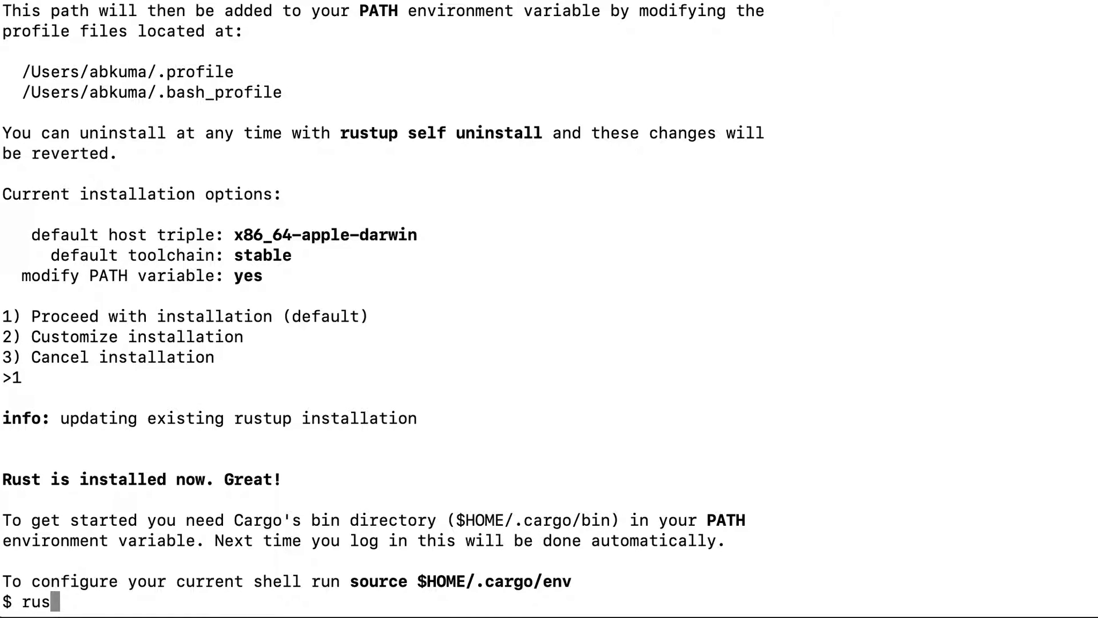
{"action": "type", "text": "tc --ver"}
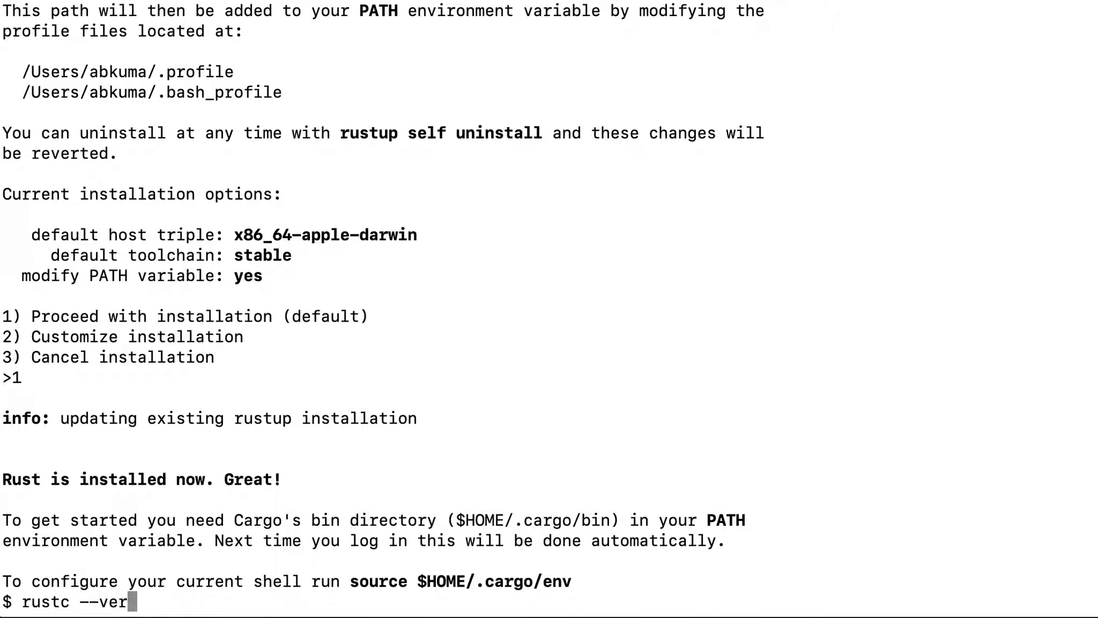
{"action": "key", "text": "Return"}
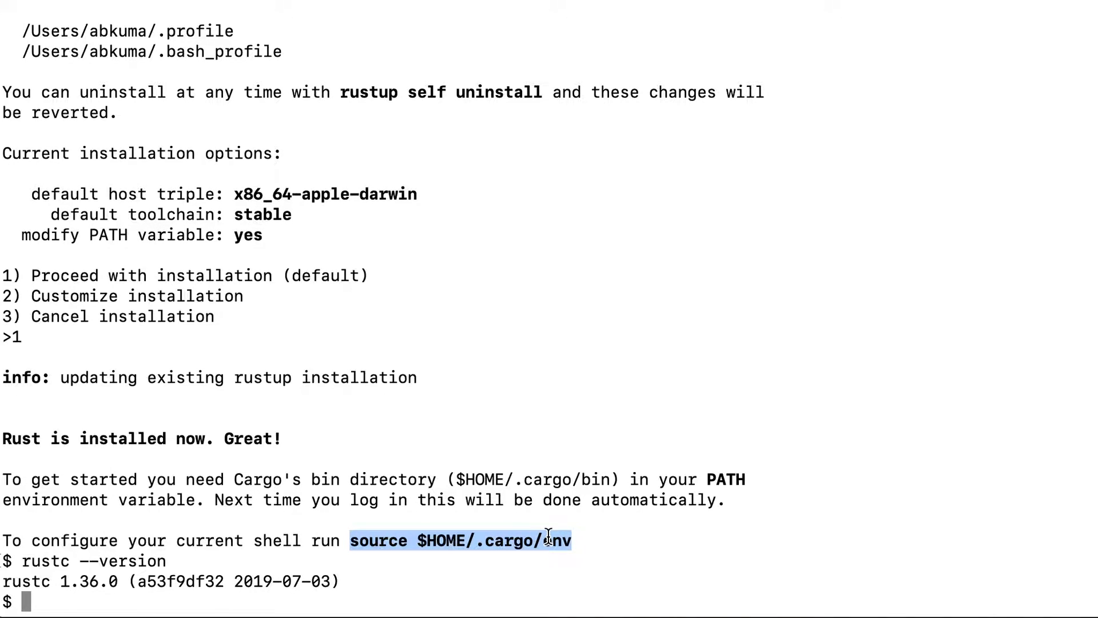
{"action": "mouse_move", "coordinate": [256, 597]}
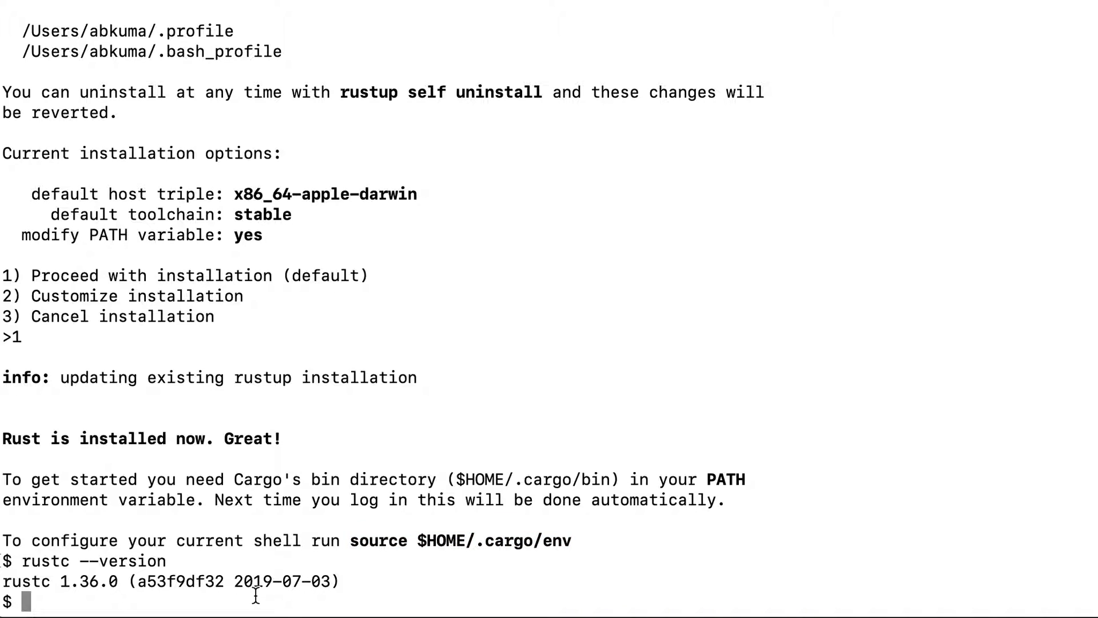
{"action": "mouse_move", "coordinate": [338, 556]}
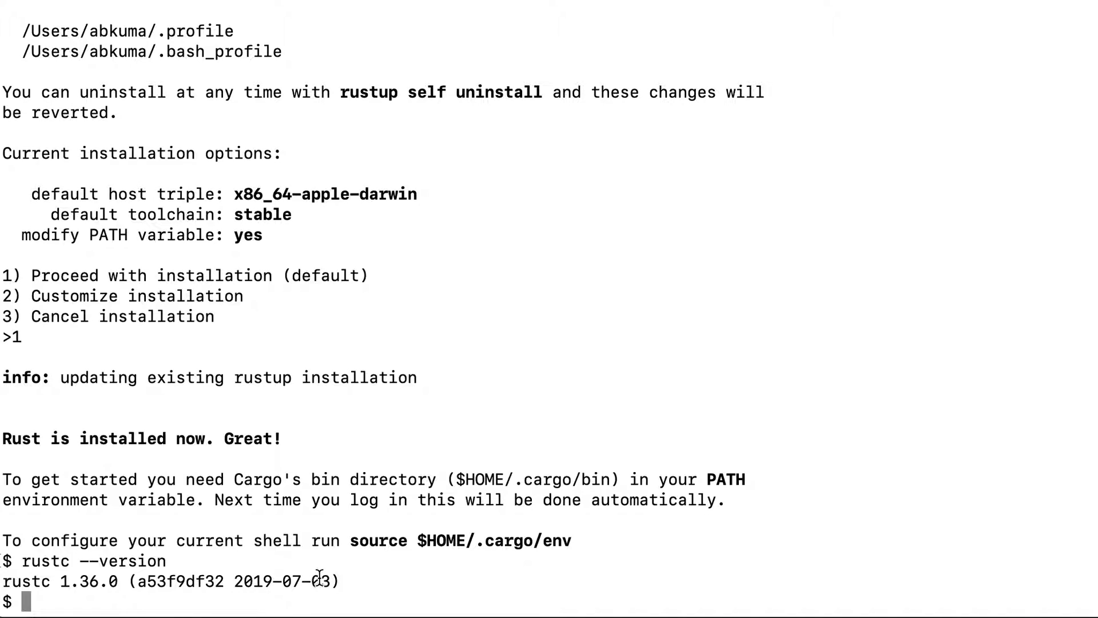
List ~/.cargo/bin to show cargo, rustc, rustup and the other installed tools
{"action": "type", "text": "ls ~"}
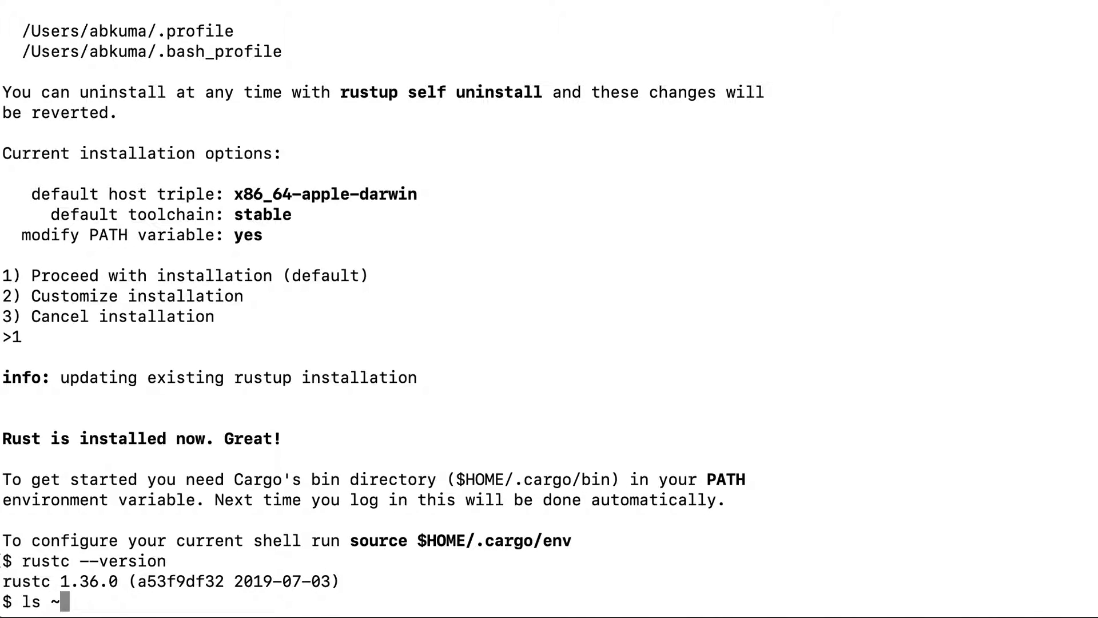
{"action": "type", "text": "/."}
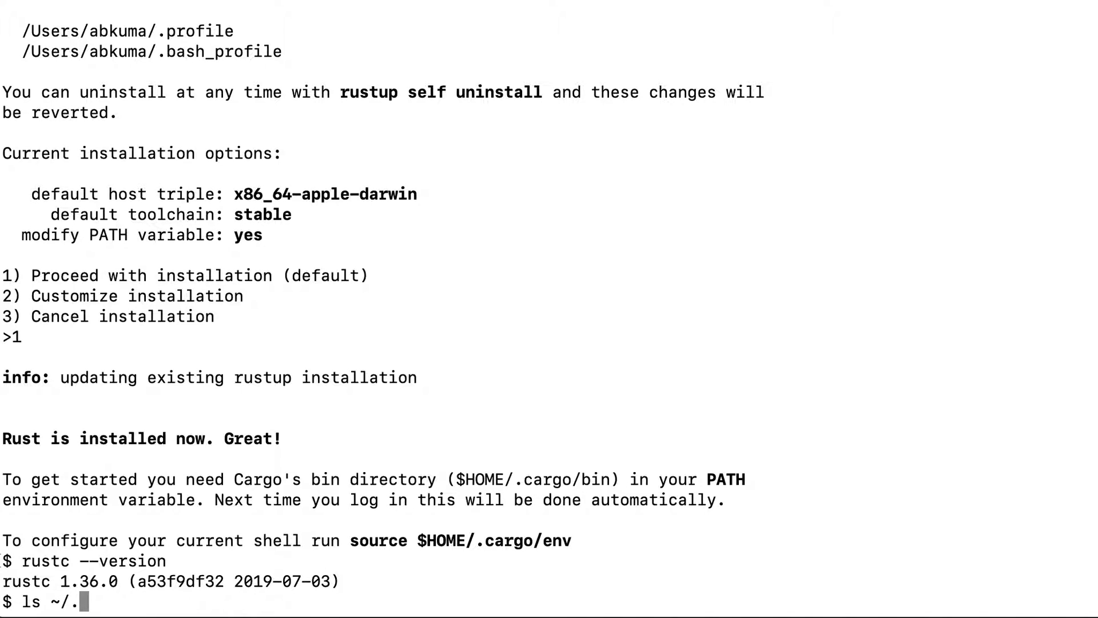
{"action": "type", "text": "cargo/bin"}
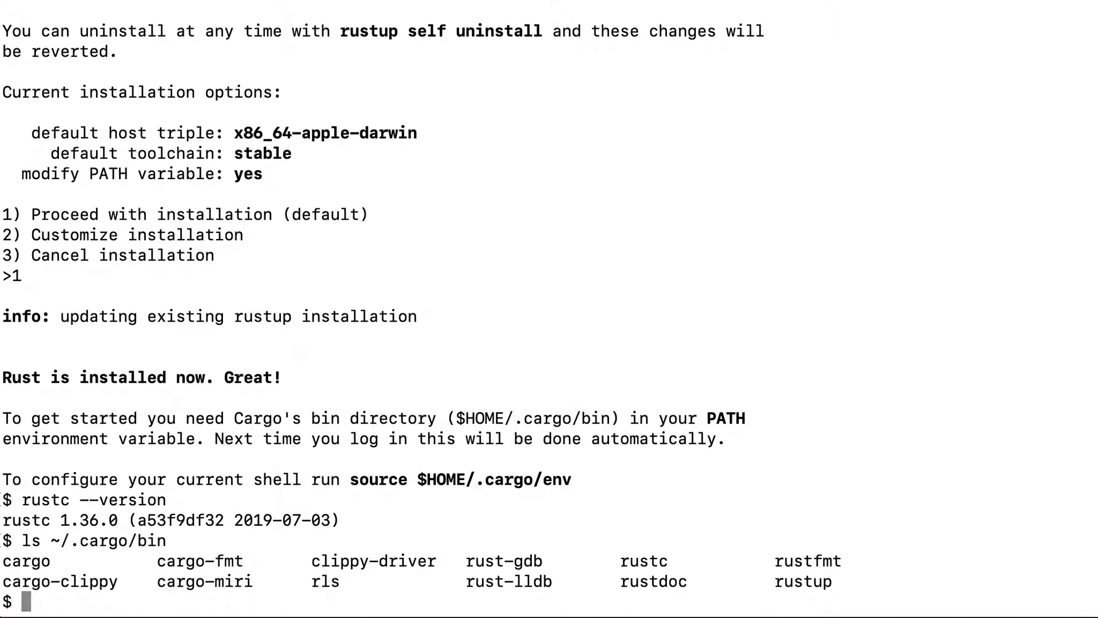
{"action": "mouse_move", "coordinate": [643, 561]}
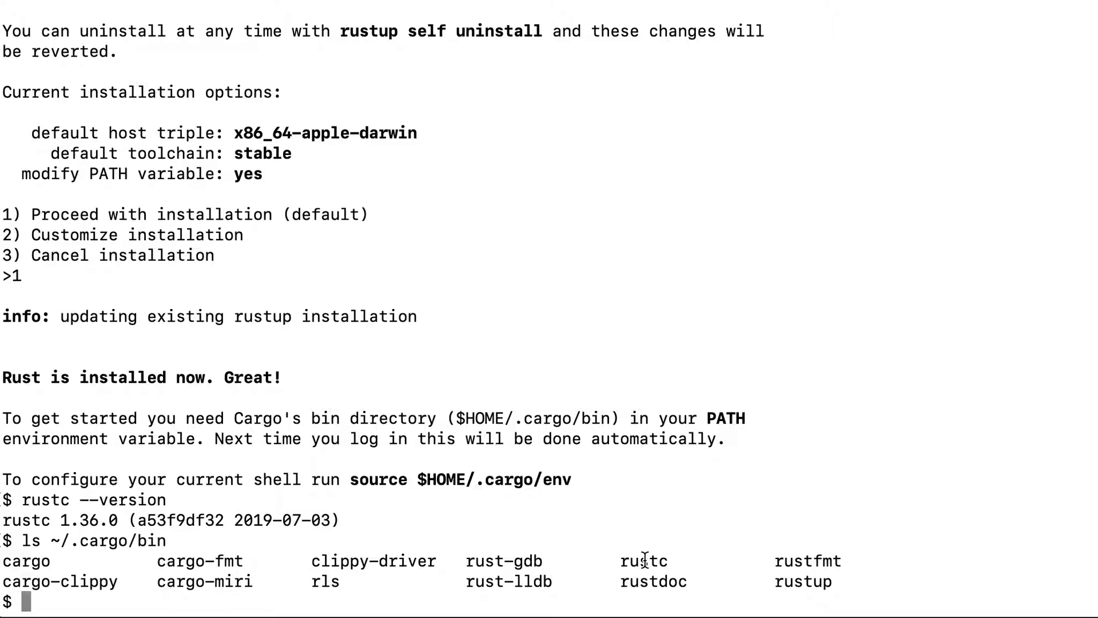
{"action": "double_click", "coordinate": [643, 561]}
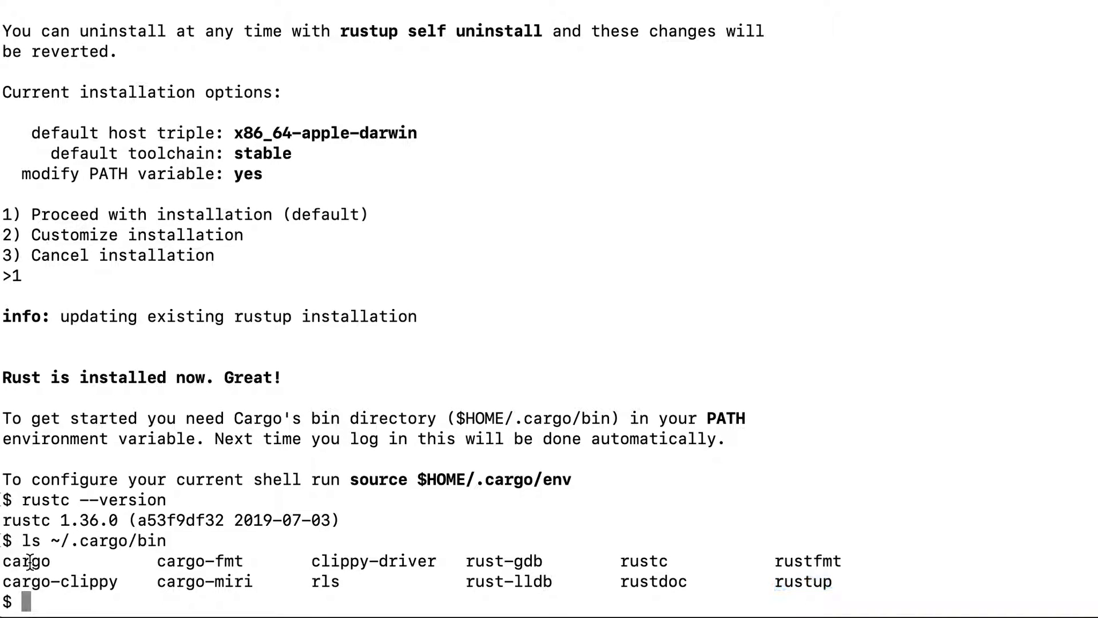
{"action": "double_click", "coordinate": [25, 561]}
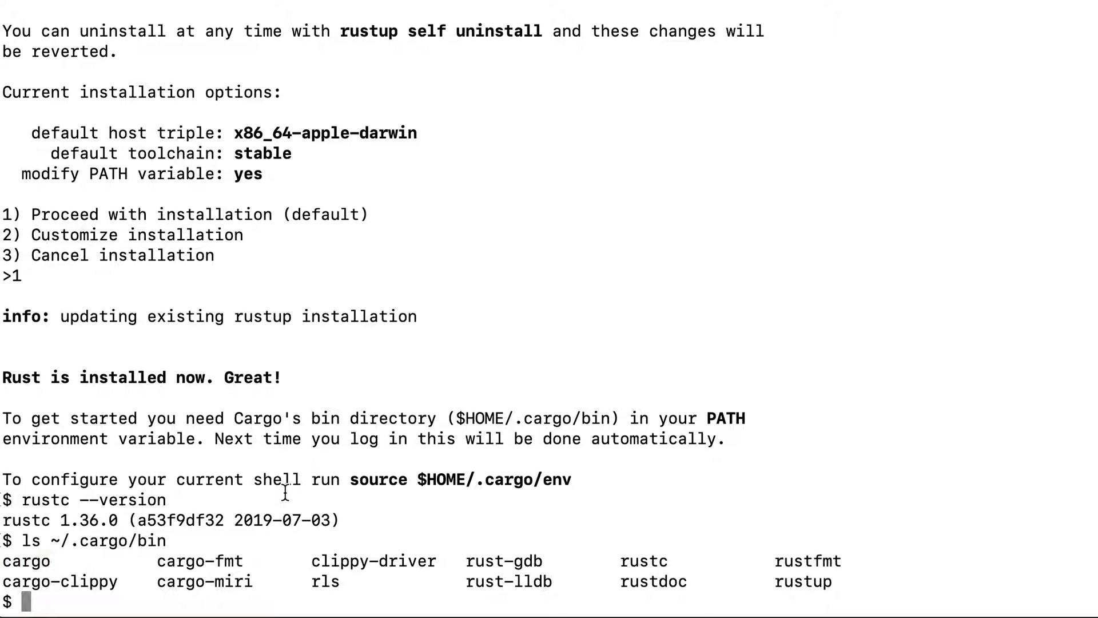
{"action": "mouse_move", "coordinate": [293, 490]}
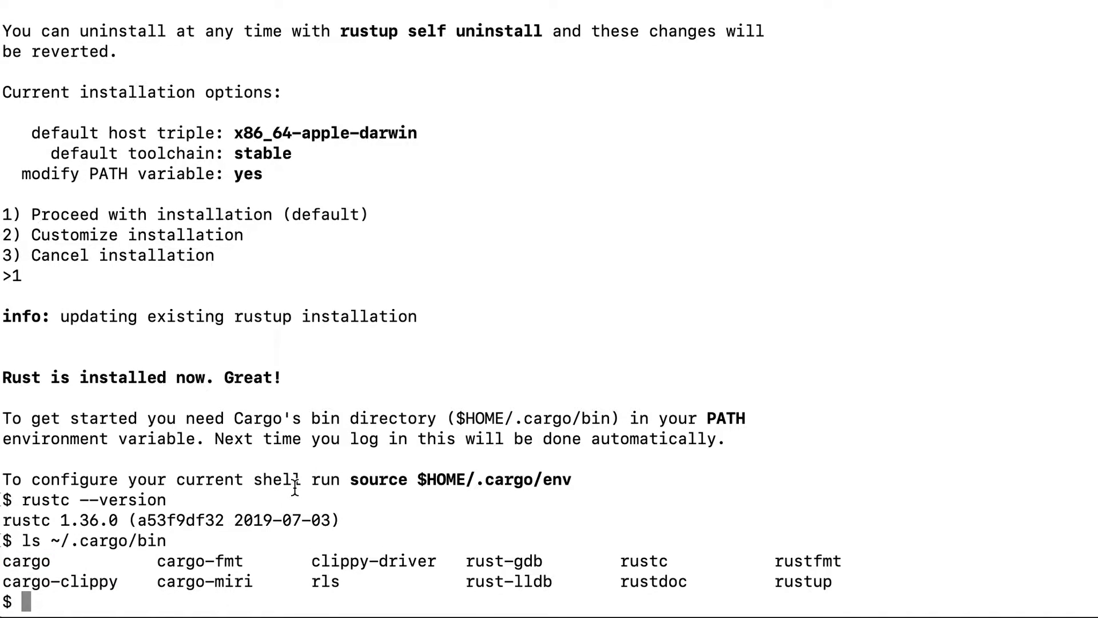
Run rustup toolchain list, showing stable-x86_64-apple-darwin as the default
{"action": "type", "text": "rust"}
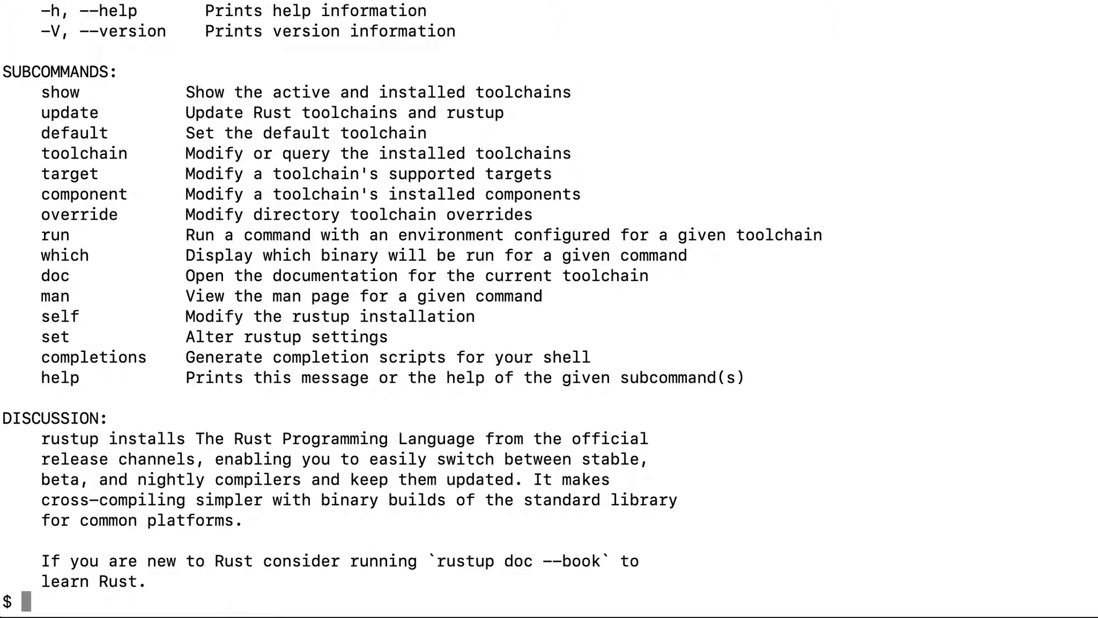
{"action": "type", "text": "rustup toolc"}
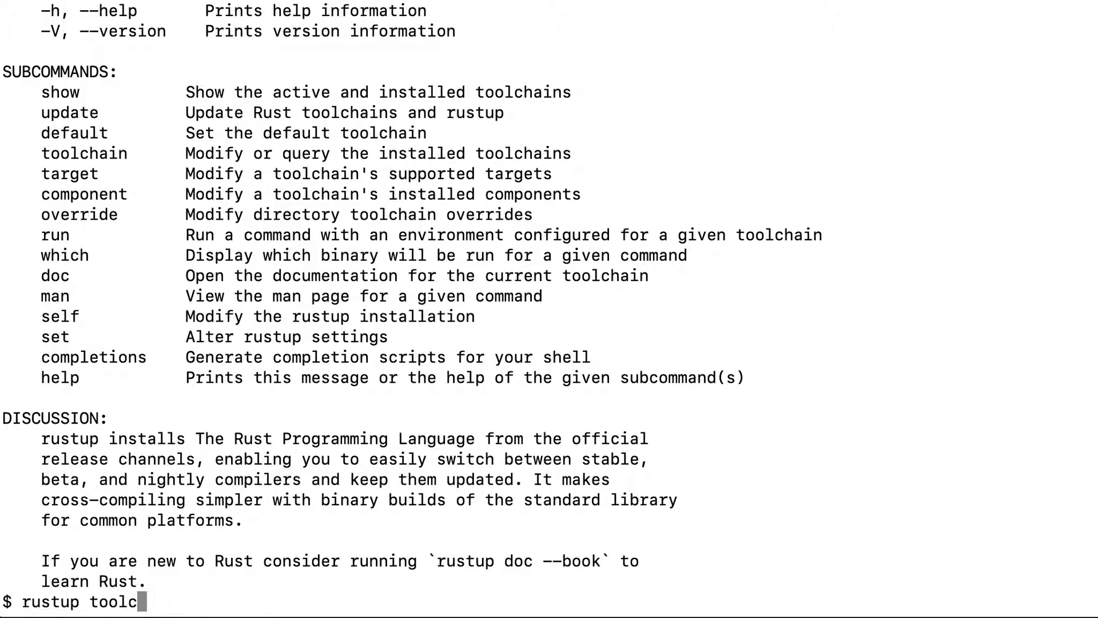
{"action": "key", "text": "Return"}
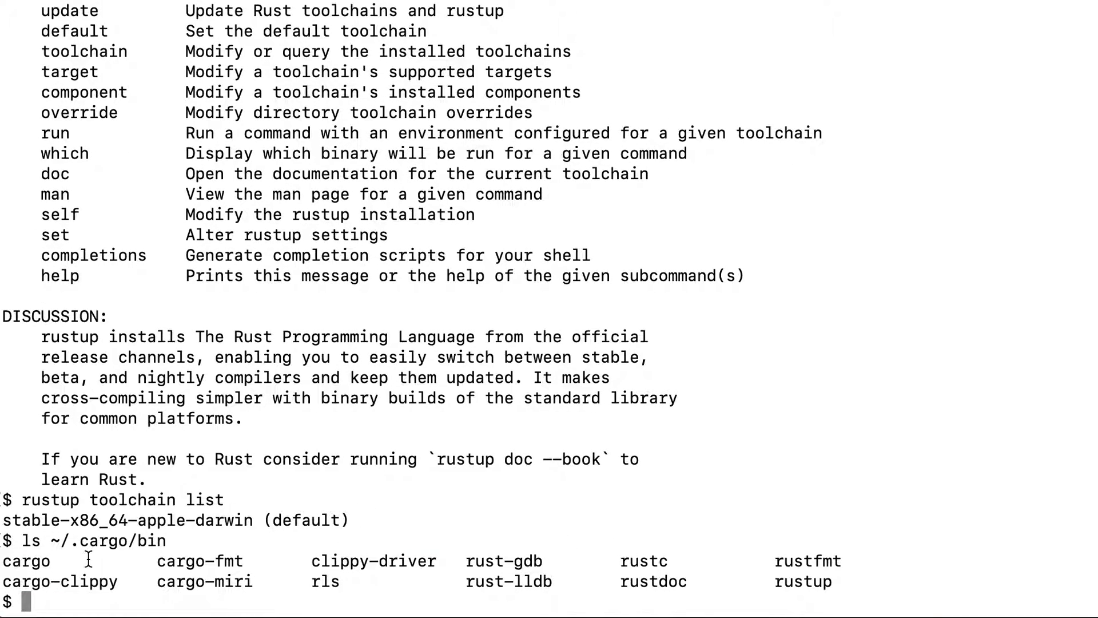
{"action": "mouse_move", "coordinate": [42, 601]}
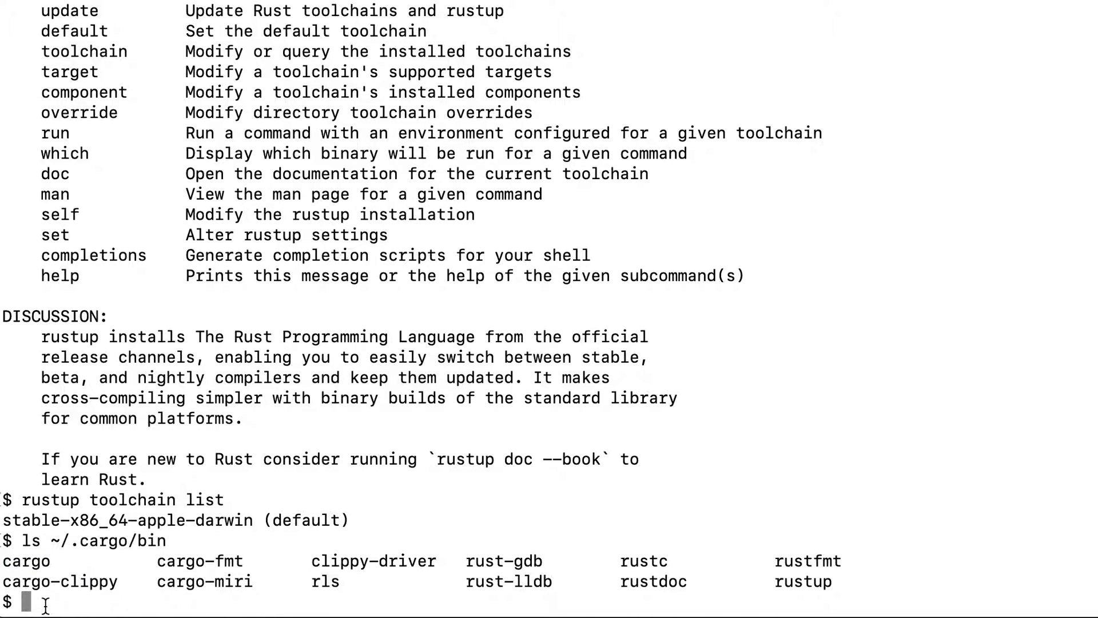
Run cargo --version to confirm cargo 1.36.0 (2019-05-15) is installed
{"action": "type", "text": "cargo --versio"}
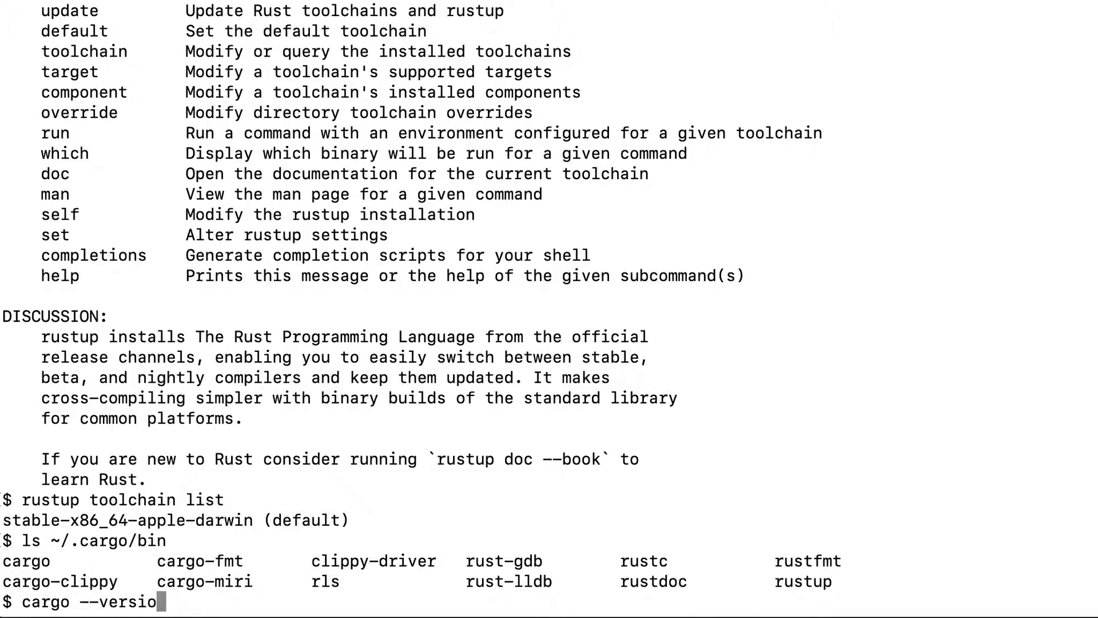
{"action": "key", "text": "Return"}
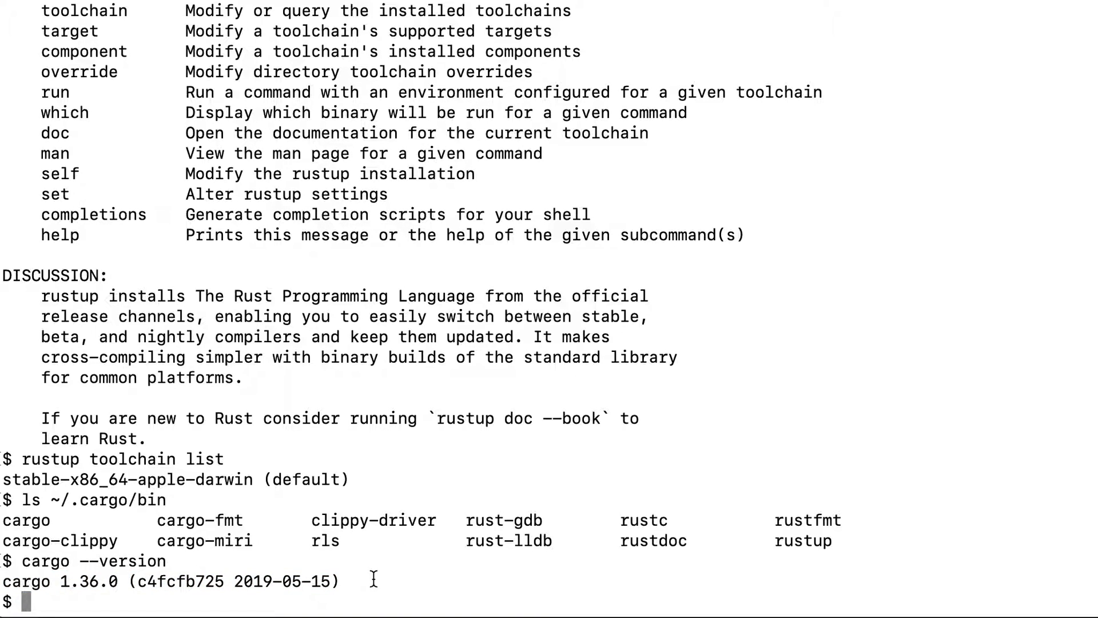
{"action": "mouse_move", "coordinate": [636, 524]}
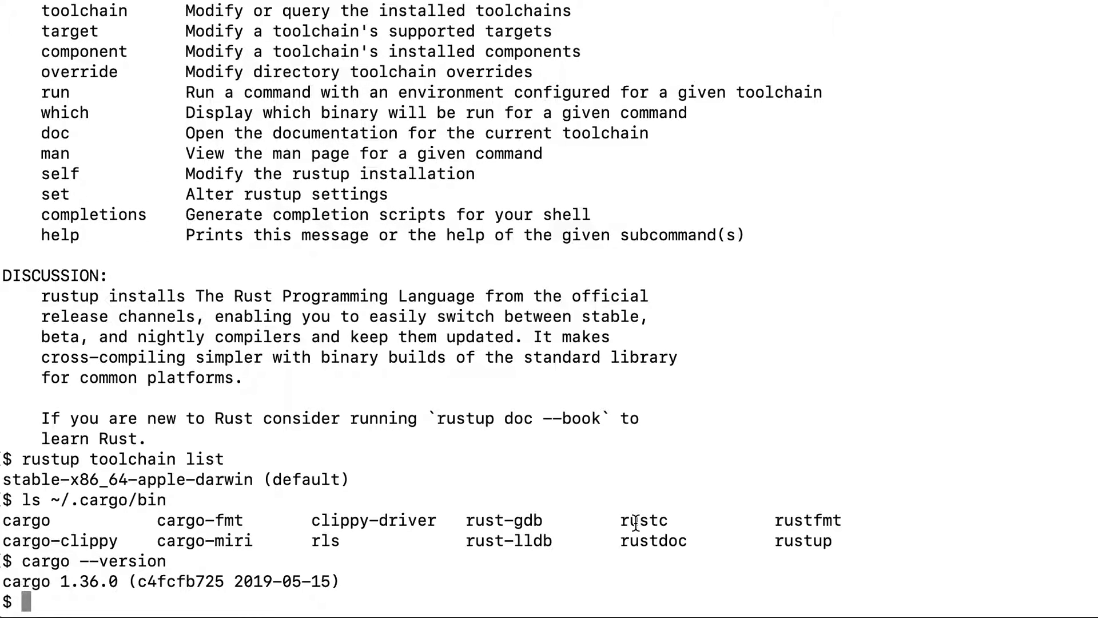
{"action": "mouse_move", "coordinate": [638, 521]}
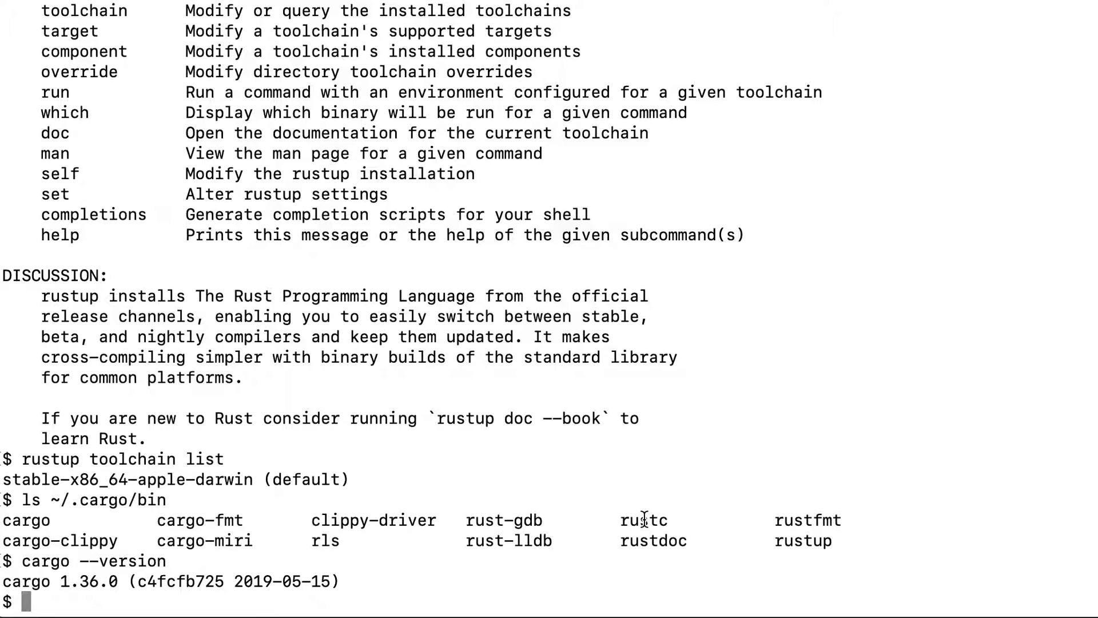
{"action": "double_click", "coordinate": [643, 520]}
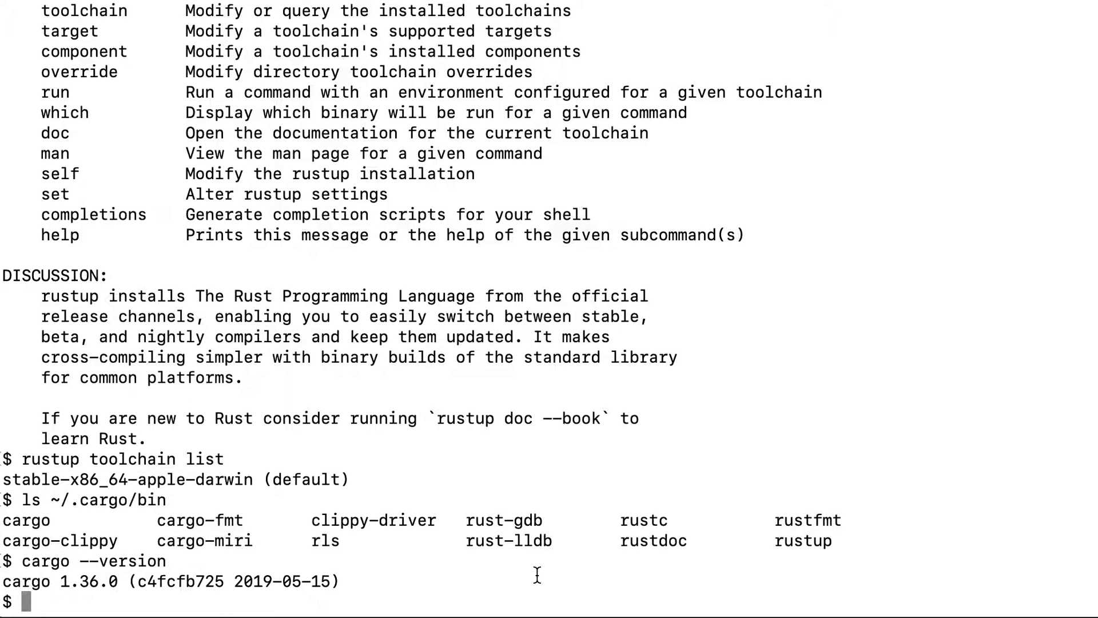
{"action": "type", "text": "."}
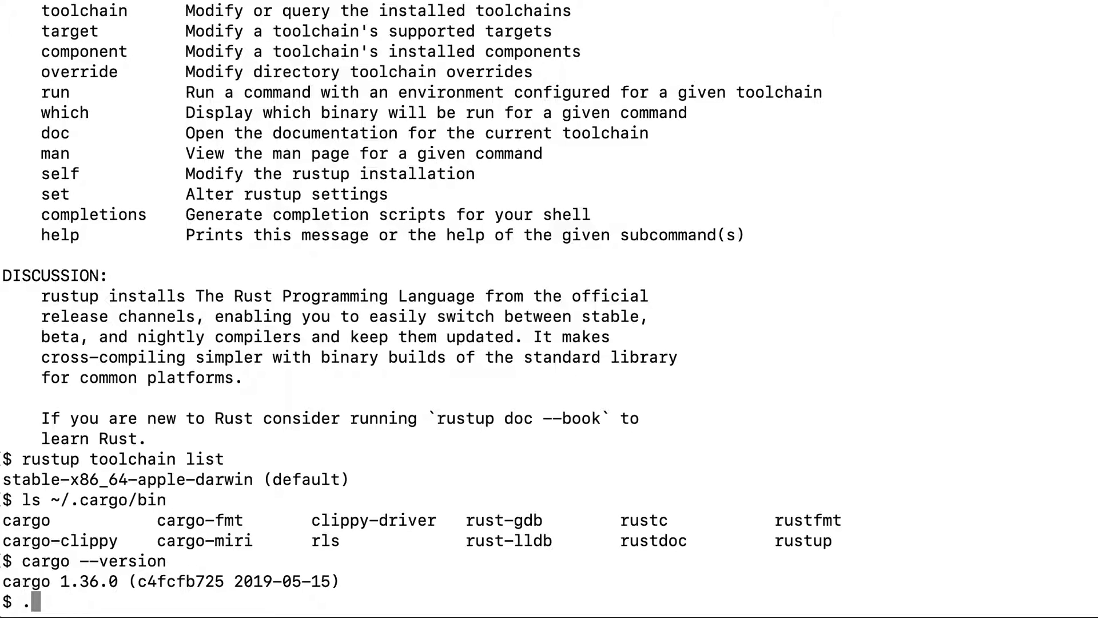
{"action": "type", "text": "rs"}
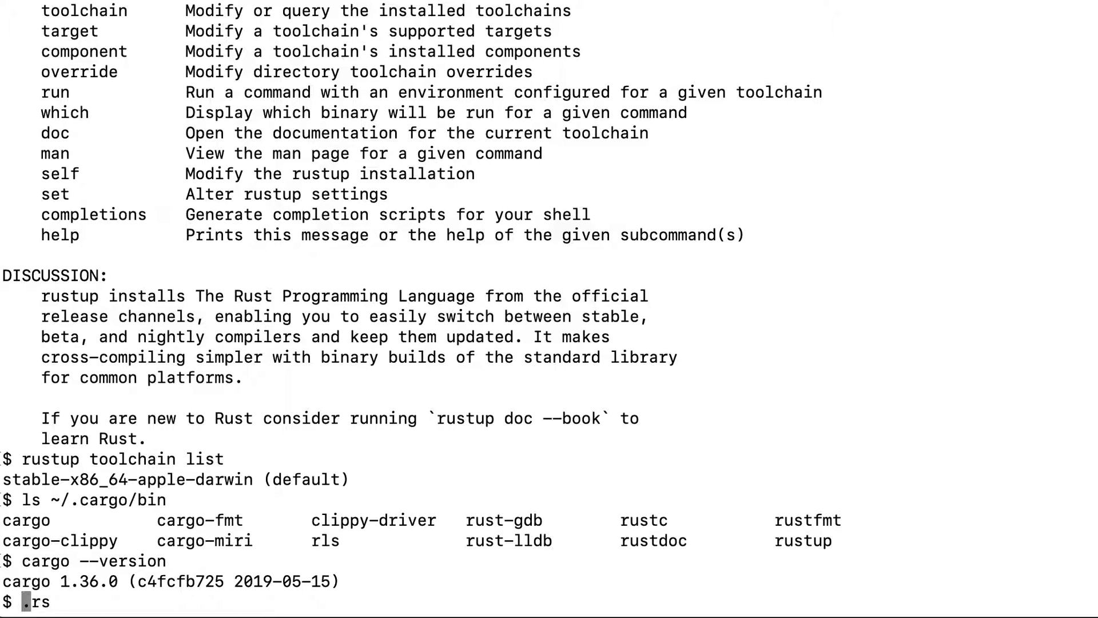
{"action": "type", "text": "abc"}
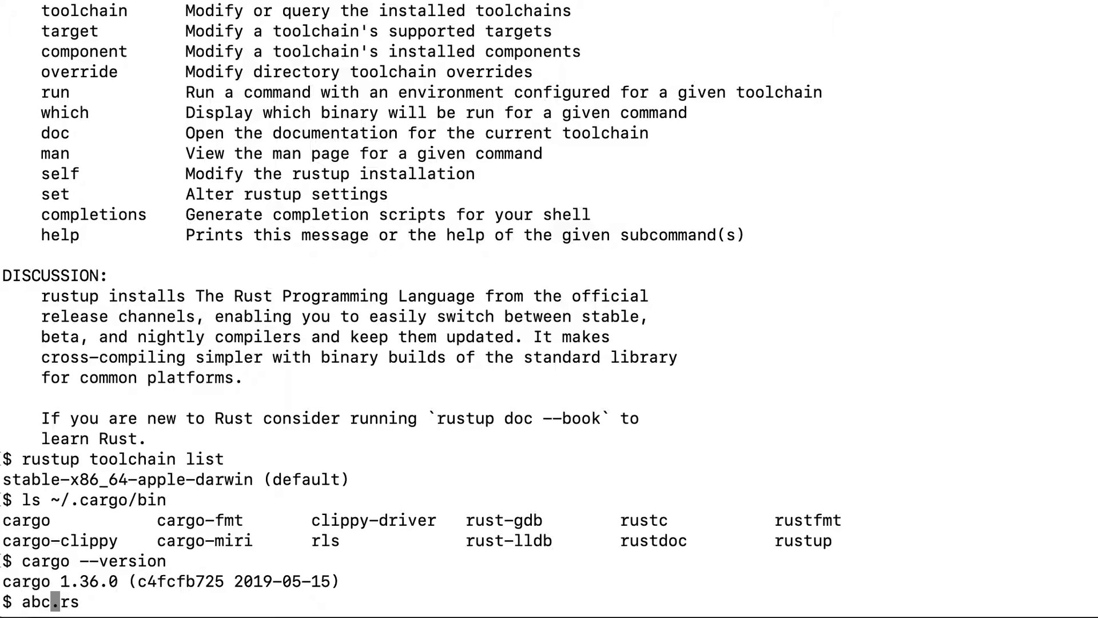
{"action": "key", "text": "BackSpace"}
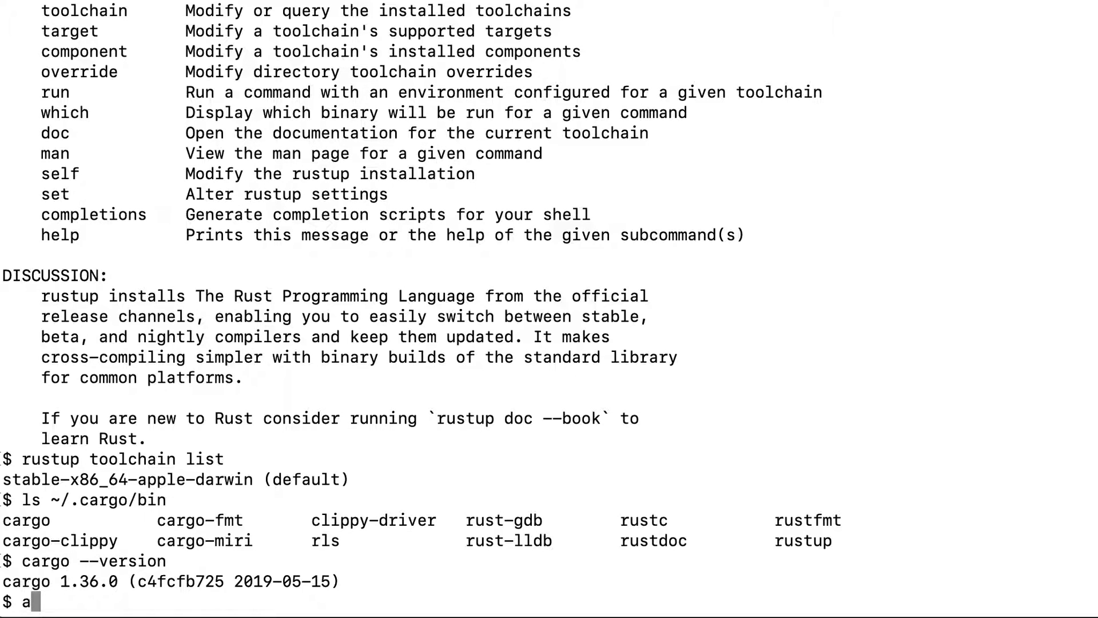
{"action": "type", "text": "rustc"}
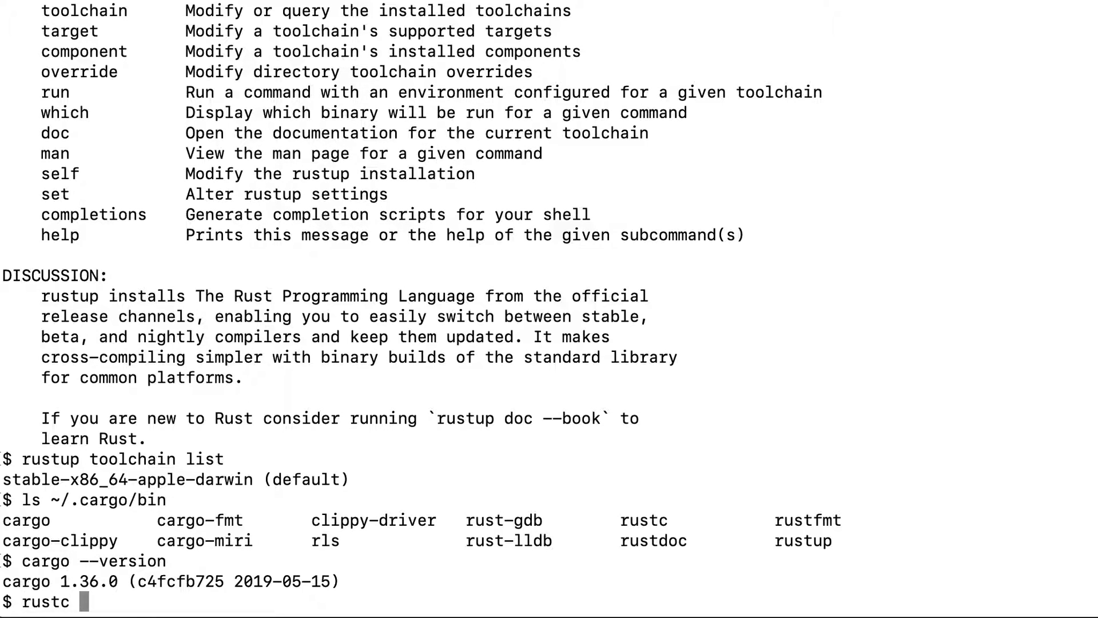
{"action": "type", "text": "abc."}
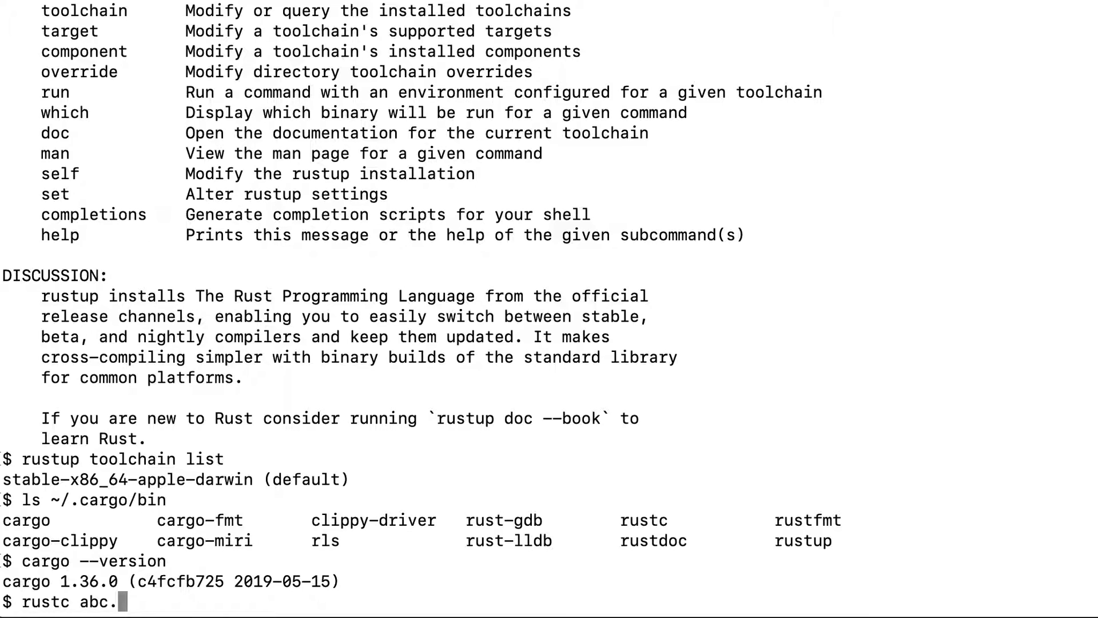
{"action": "type", "text": "rs"}
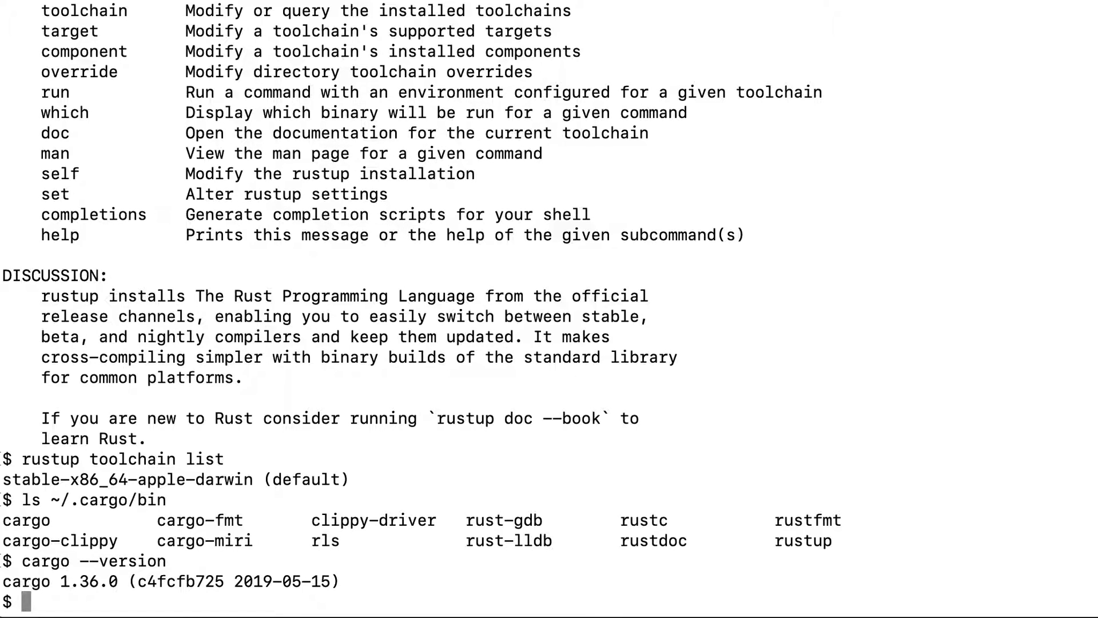
{"action": "type", "text": "./<"}
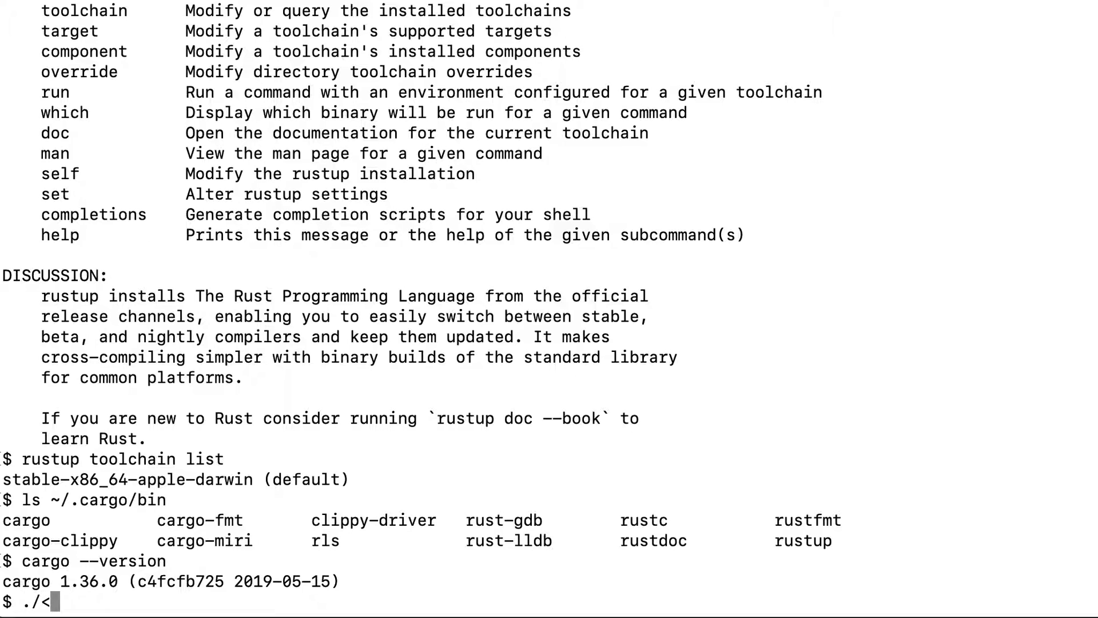
{"action": "type", "text": "exe"}
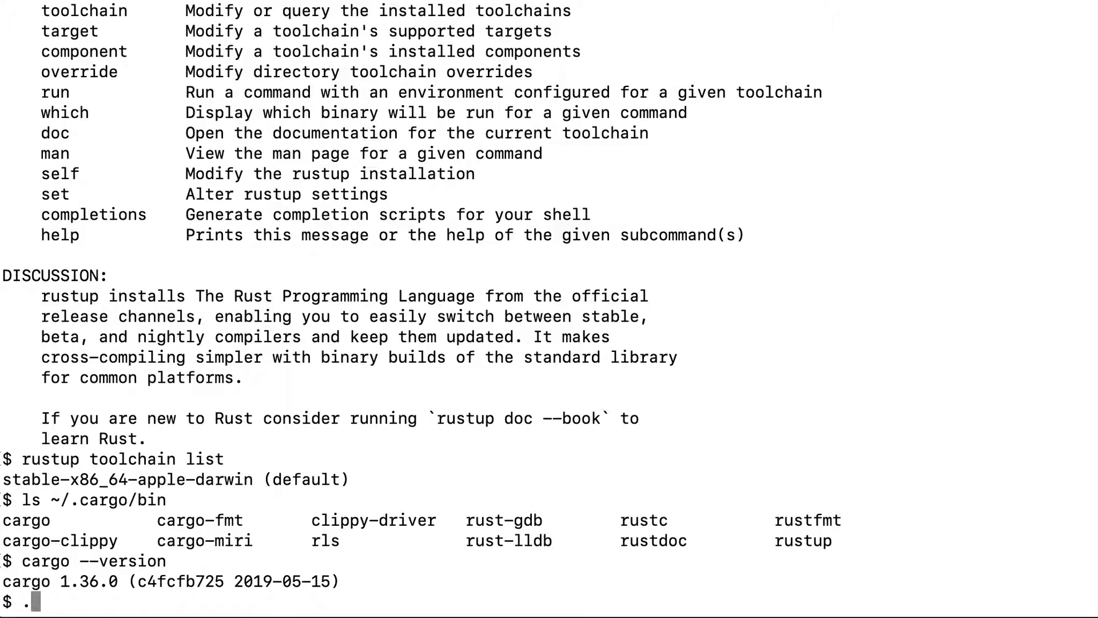
{"action": "key", "text": "Backspace"}
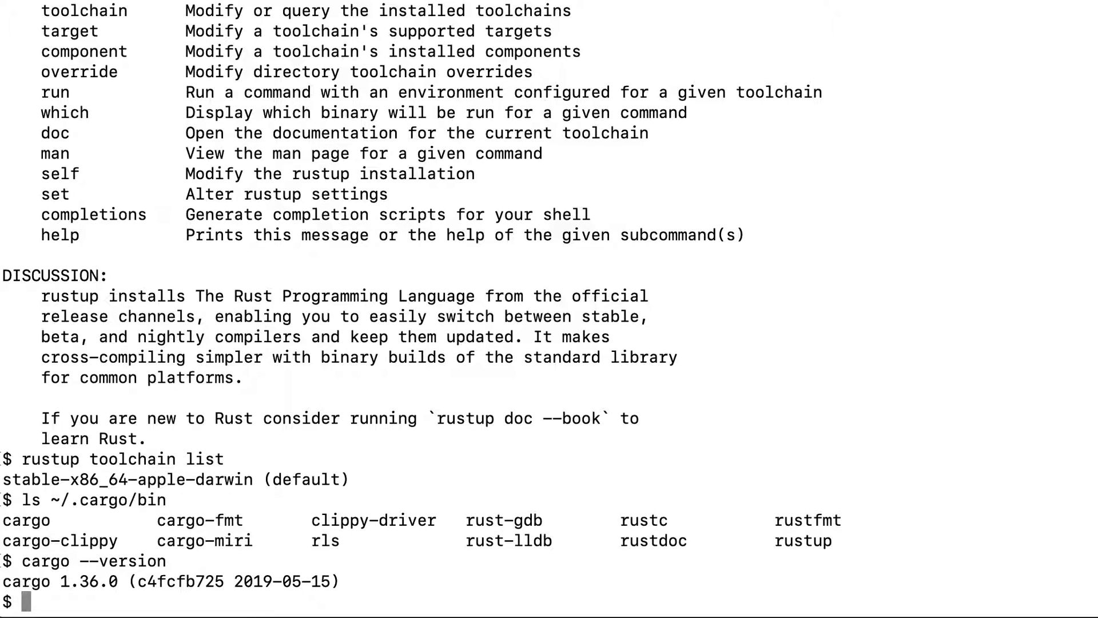
{"action": "mouse_move", "coordinate": [574, 500]}
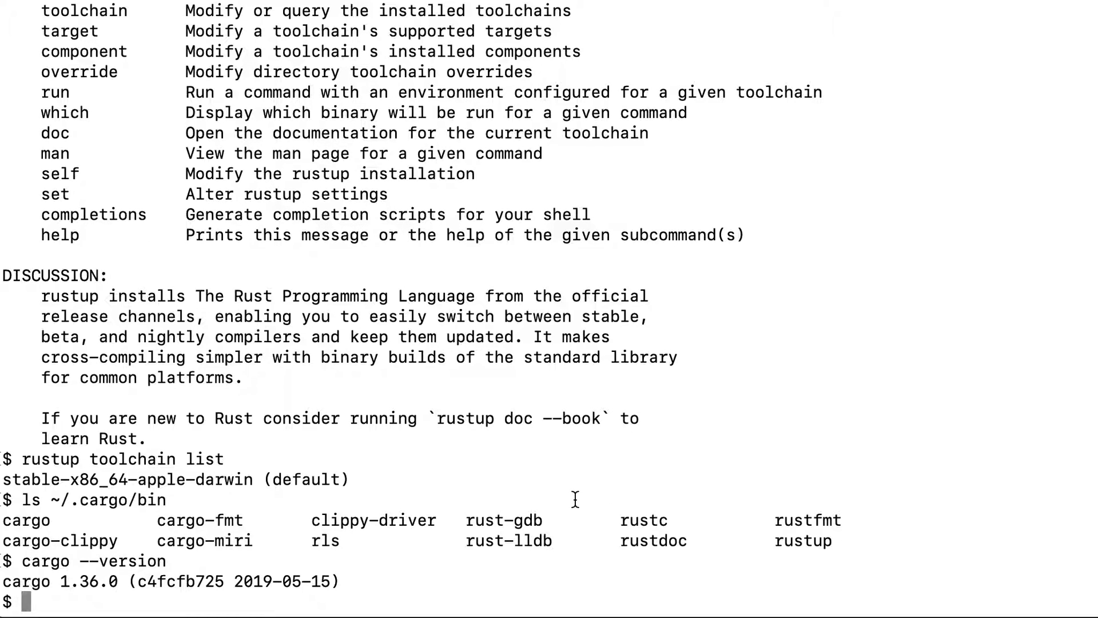
{"action": "mouse_move", "coordinate": [390, 343]}
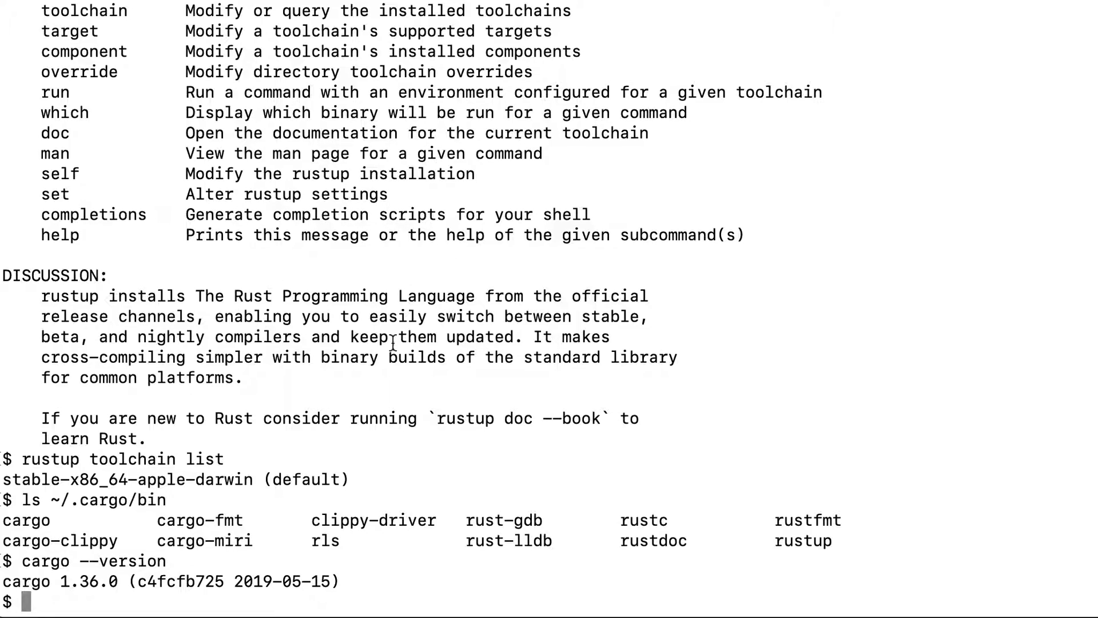
{"action": "mouse_move", "coordinate": [434, 333]}
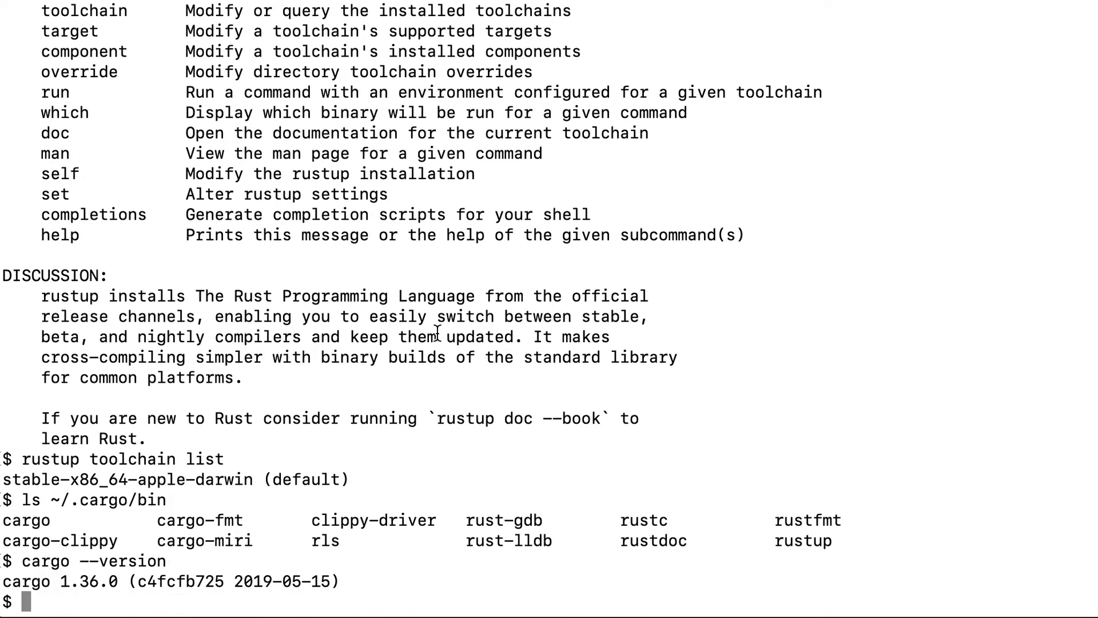